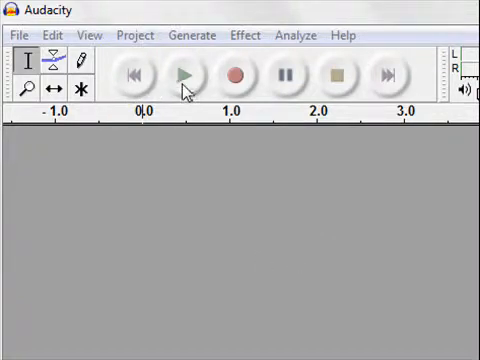
{"action": "mouse_move", "coordinate": [236, 78]}
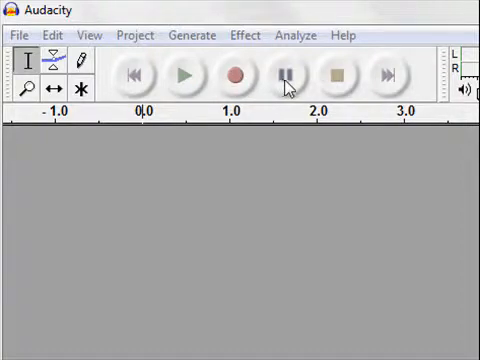
{"action": "mouse_move", "coordinate": [336, 78]}
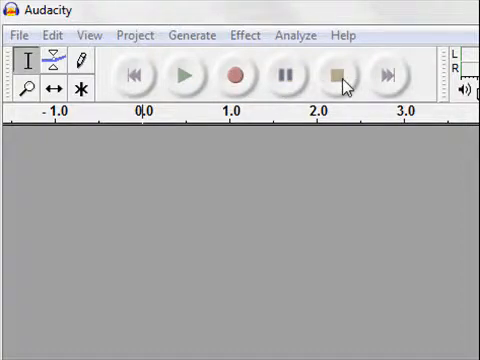
{"action": "mouse_move", "coordinate": [332, 76]}
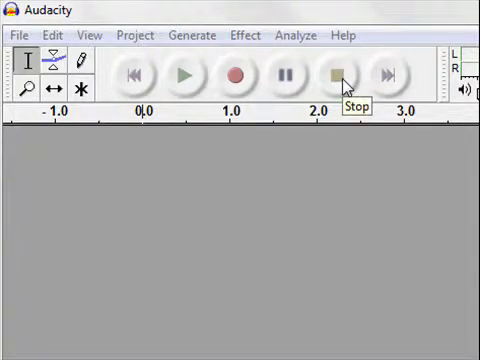
{"action": "mouse_move", "coordinate": [236, 76]}
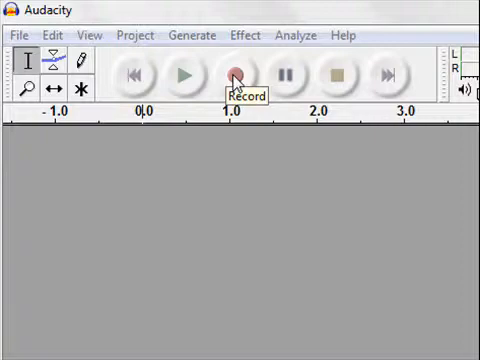
{"action": "mouse_move", "coordinate": [336, 76]}
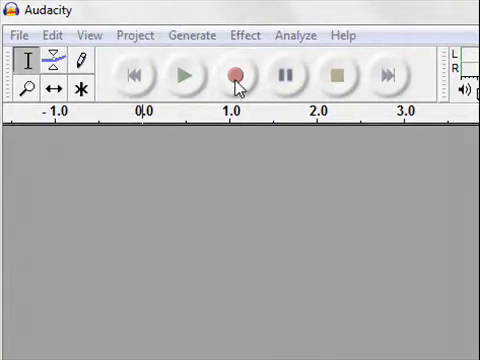
{"action": "mouse_move", "coordinate": [236, 76]}
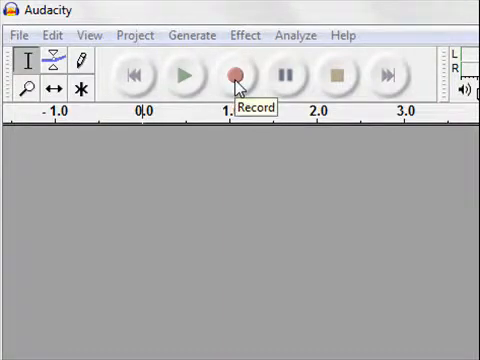
Record a short spoken introduction onto a new mono track and stop the recording.
{"action": "left_click", "coordinate": [236, 76]}
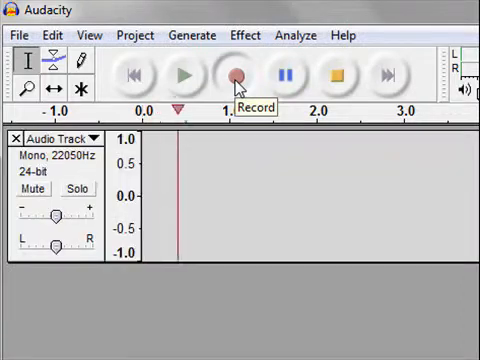
{"action": "left_click", "coordinate": [238, 76]}
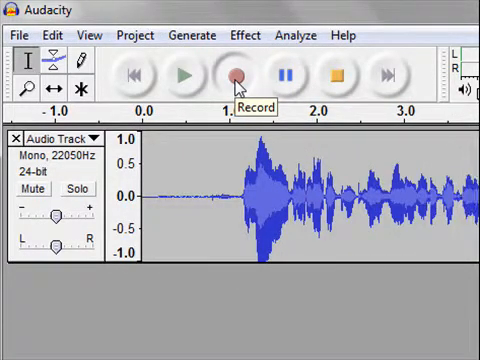
{"action": "mouse_move", "coordinate": [336, 76]}
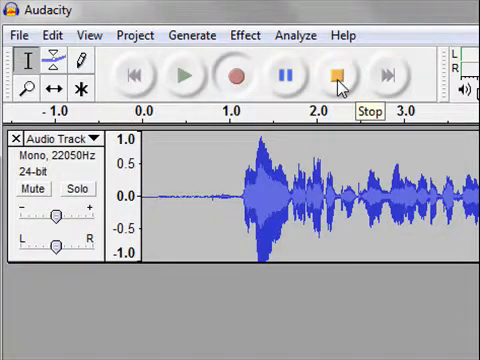
{"action": "left_click", "coordinate": [336, 76]}
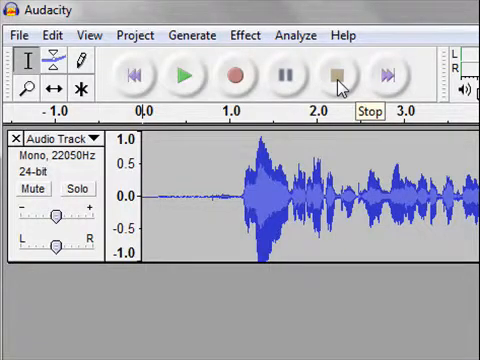
{"action": "mouse_move", "coordinate": [336, 76]}
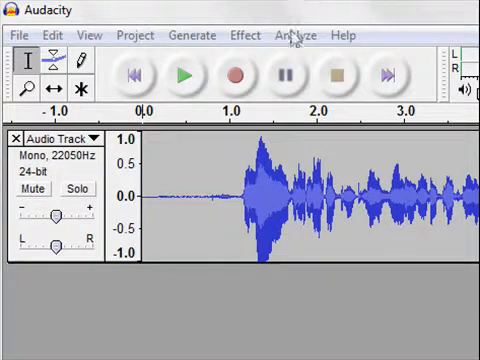
{"action": "left_click", "coordinate": [222, 200]}
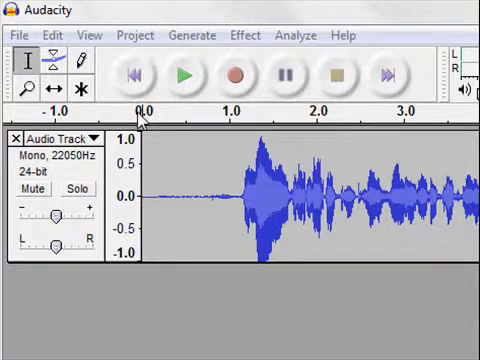
{"action": "mouse_move", "coordinate": [304, 120]}
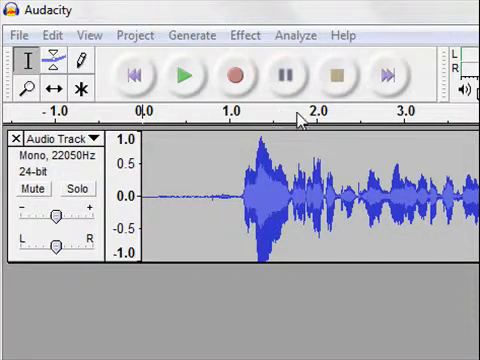
{"action": "mouse_move", "coordinate": [418, 122]}
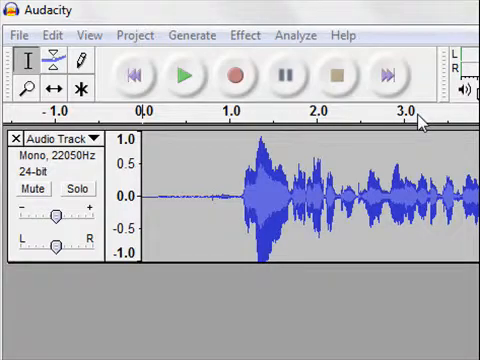
{"action": "mouse_move", "coordinate": [150, 124]}
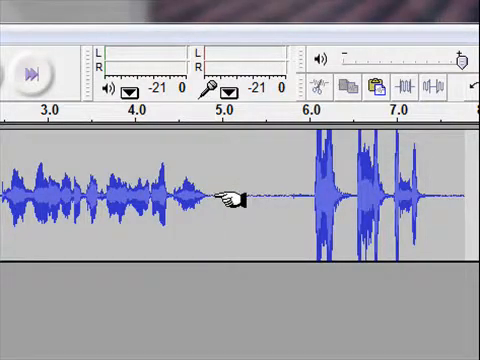
{"action": "left_click_drag", "start_coordinate": [224, 196], "coordinate": [410, 196]}
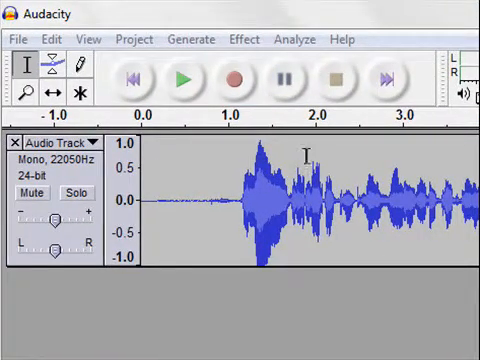
{"action": "mouse_move", "coordinate": [238, 202]}
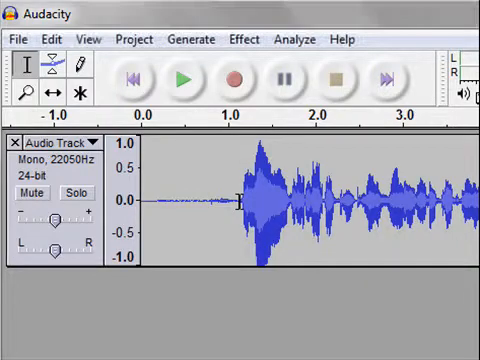
Select the silent lead-in before the speech at the start of the track.
{"action": "left_click_drag", "start_coordinate": [148, 200], "coordinate": [236, 200]}
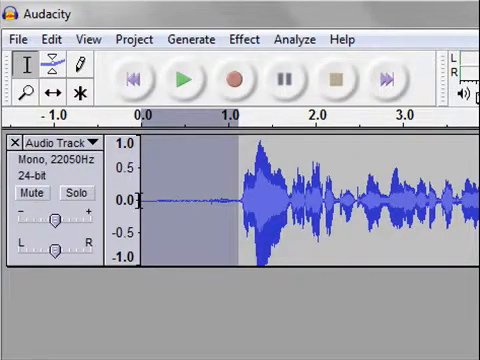
{"action": "mouse_move", "coordinate": [184, 322]}
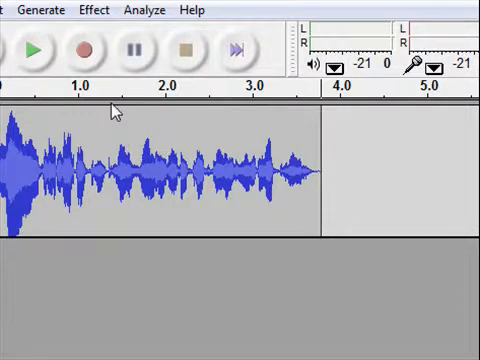
{"action": "mouse_move", "coordinate": [84, 50]}
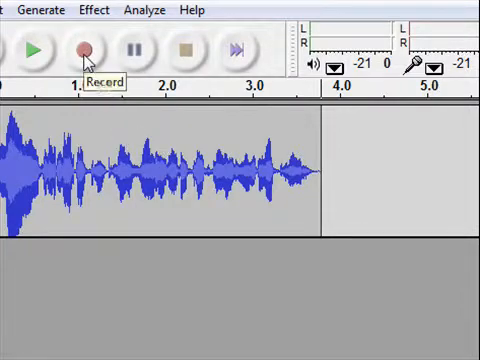
Start recording a new take onto a second track after the first clip.
{"action": "left_click", "coordinate": [82, 48]}
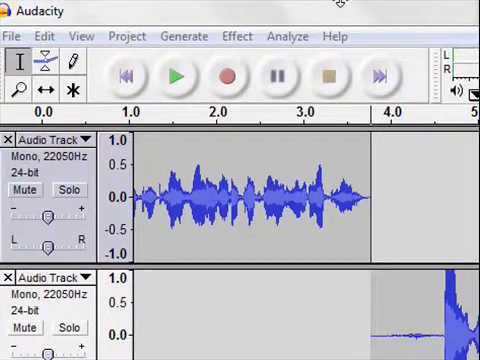
{"action": "mouse_move", "coordinate": [396, 258]}
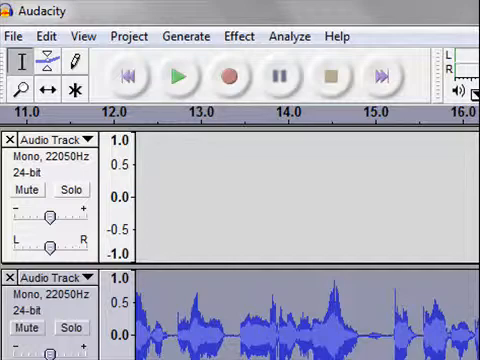
Pick the Selection tool to mark the quiet opening of the second take.
{"action": "left_click", "coordinate": [46, 36]}
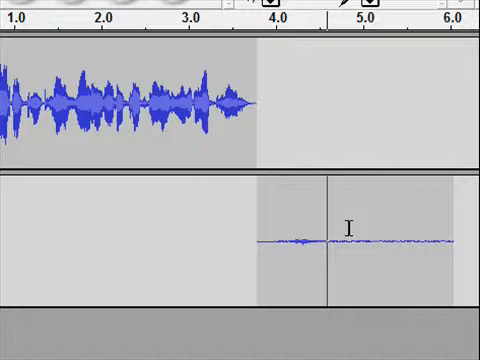
{"action": "mouse_move", "coordinate": [260, 104]}
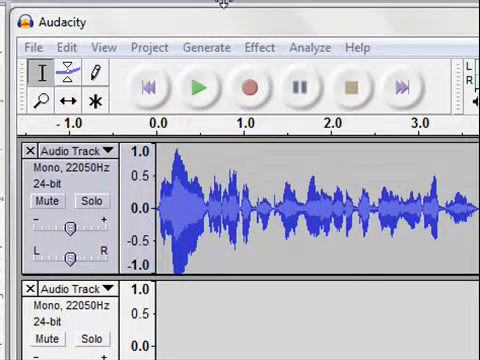
{"action": "left_click", "coordinate": [64, 46]}
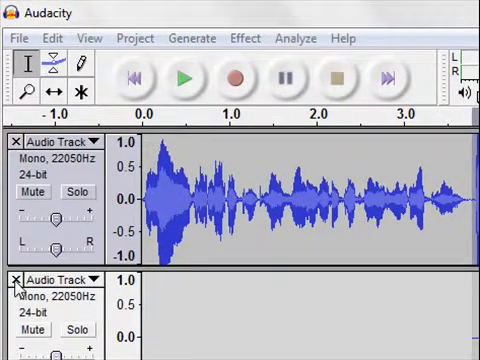
Close the second track, then play back the remaining single speech track.
{"action": "left_click", "coordinate": [14, 280]}
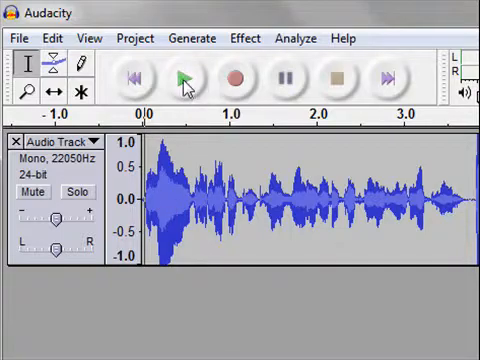
{"action": "mouse_move", "coordinate": [184, 80]}
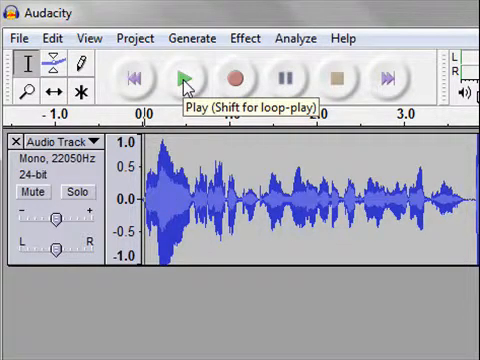
{"action": "left_click", "coordinate": [184, 78]}
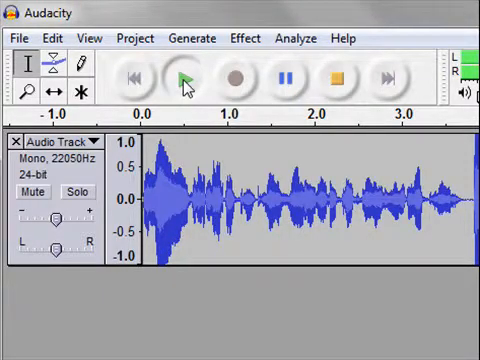
{"action": "left_click", "coordinate": [184, 78]}
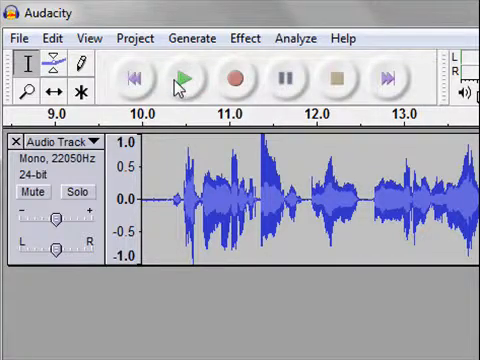
Choose Export As WAV from the File menu for the finished speech track.
{"action": "left_click", "coordinate": [16, 38]}
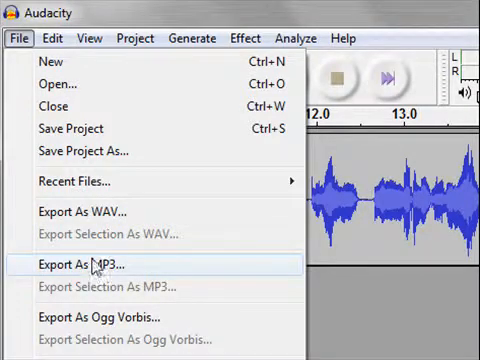
{"action": "mouse_move", "coordinate": [84, 212]}
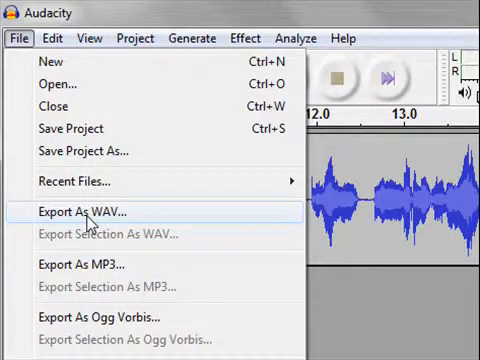
{"action": "left_click", "coordinate": [88, 212]}
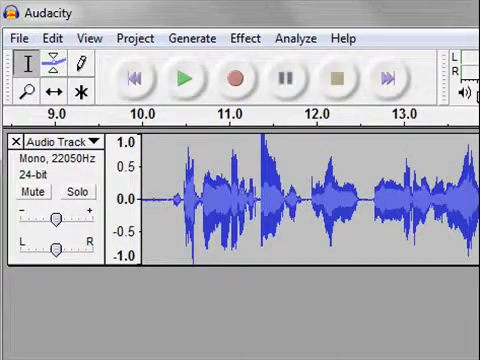